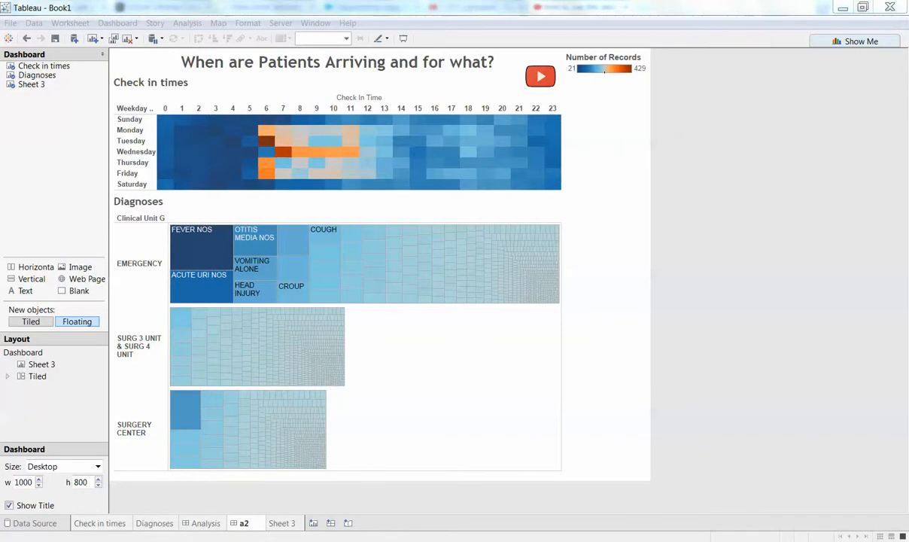
mouse_move(721, 470)
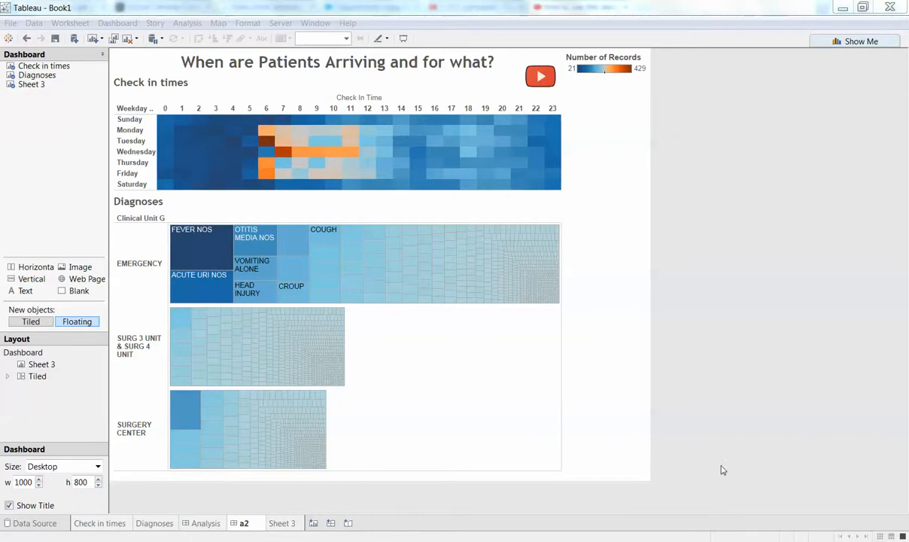
mouse_move(746, 253)
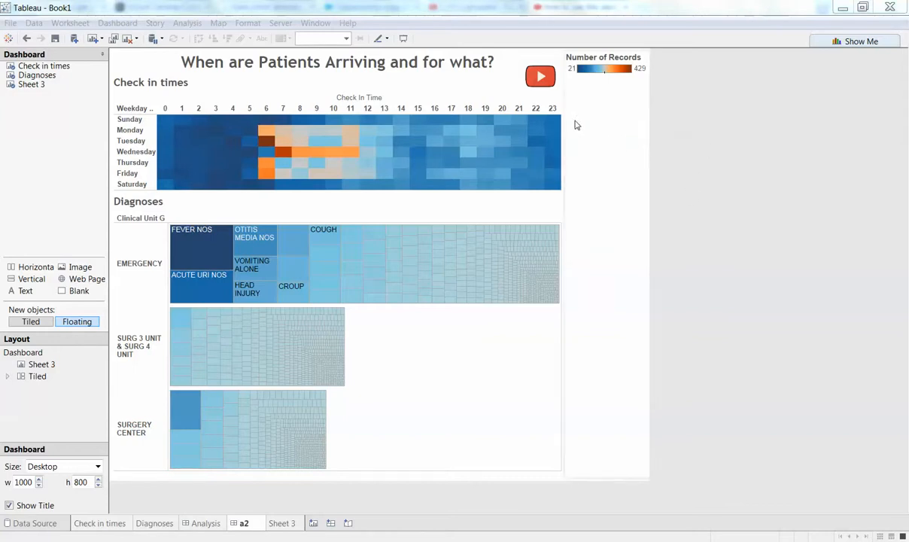
mouse_move(541, 76)
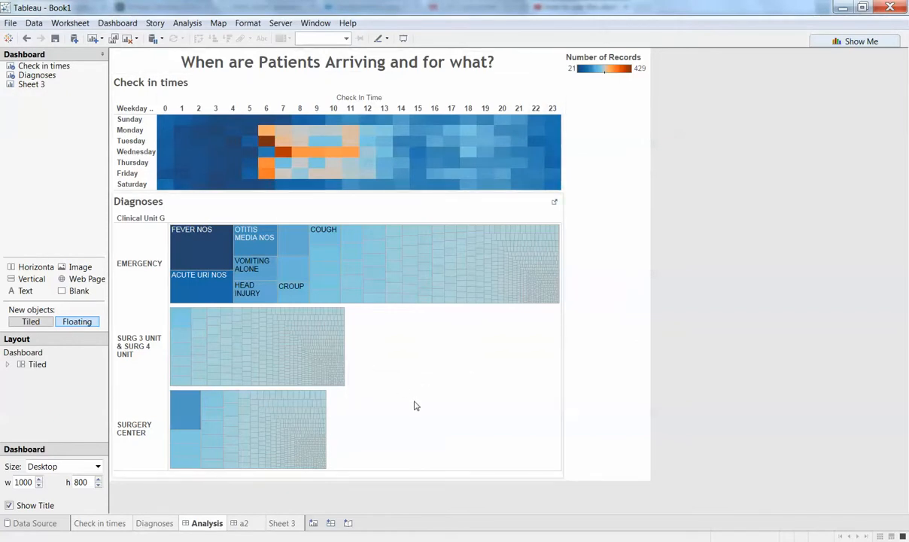
mouse_move(430, 395)
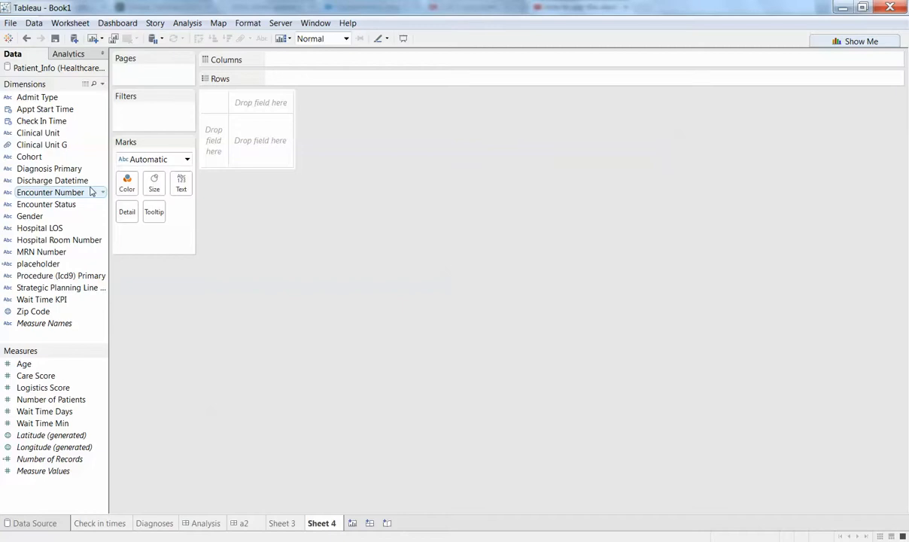
Check that the placeholder calculated field's formula is just "L", and switch Sheet 4's marks to Shape
right_click(38, 263)
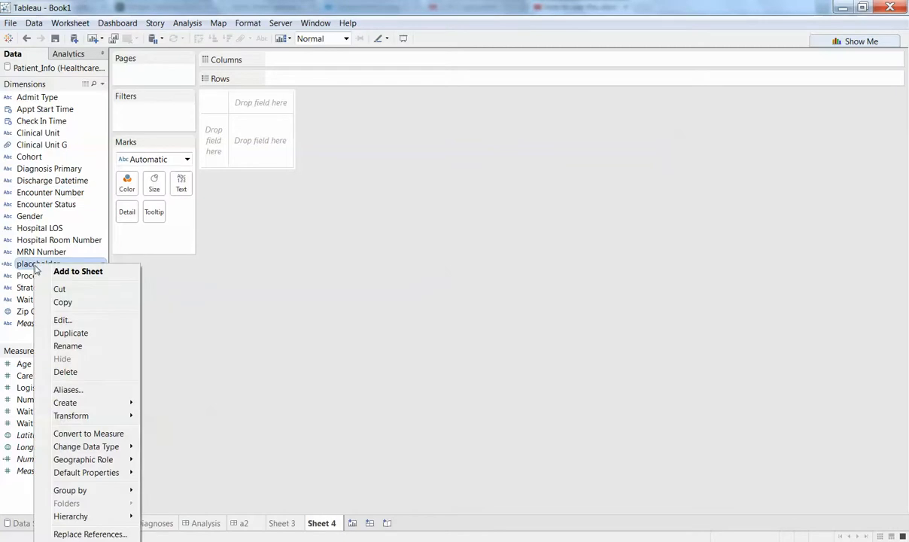
click(62, 320)
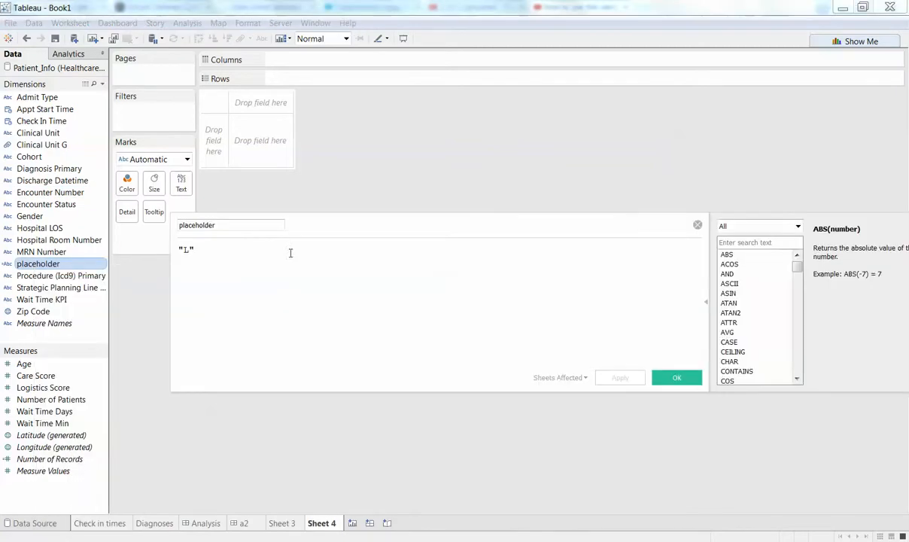
click(676, 377)
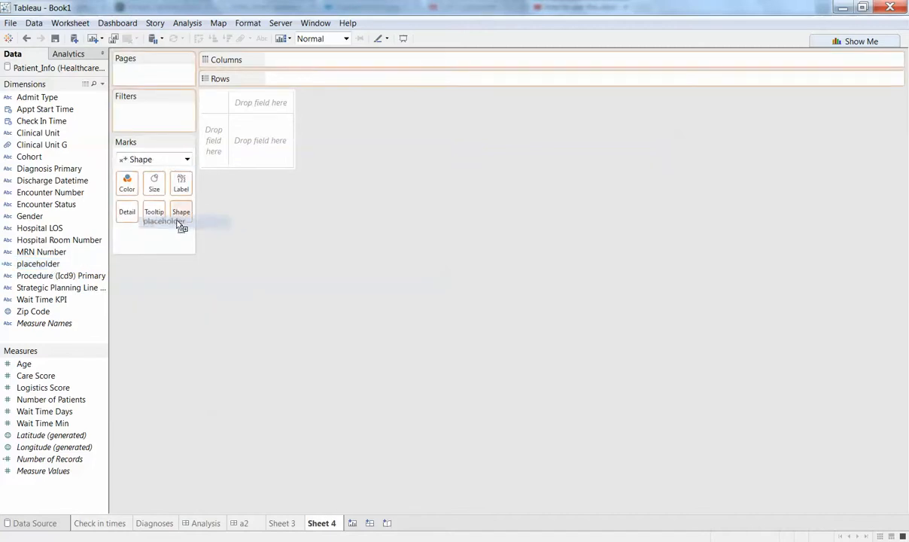
Drive the mark shape by placeholder and assign the red video icon to value L
drag(38, 263, 154, 234)
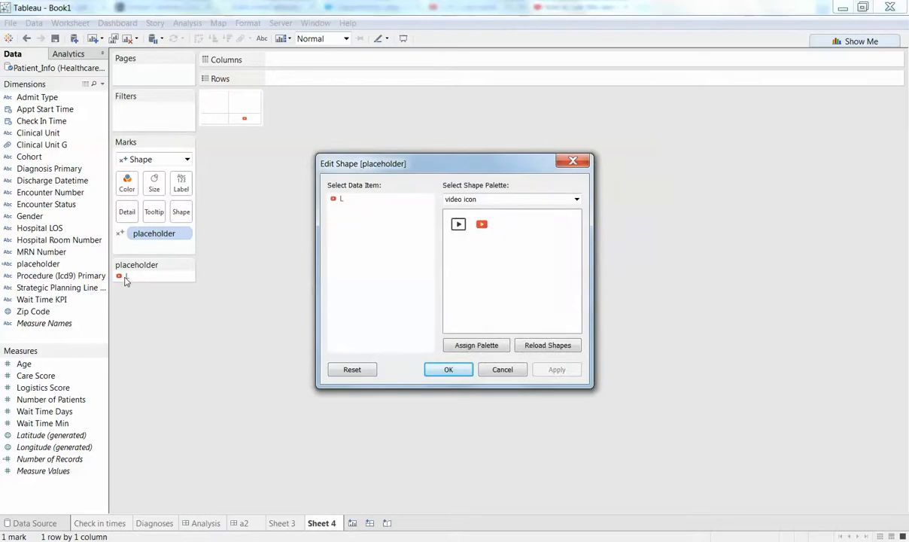
click(576, 199)
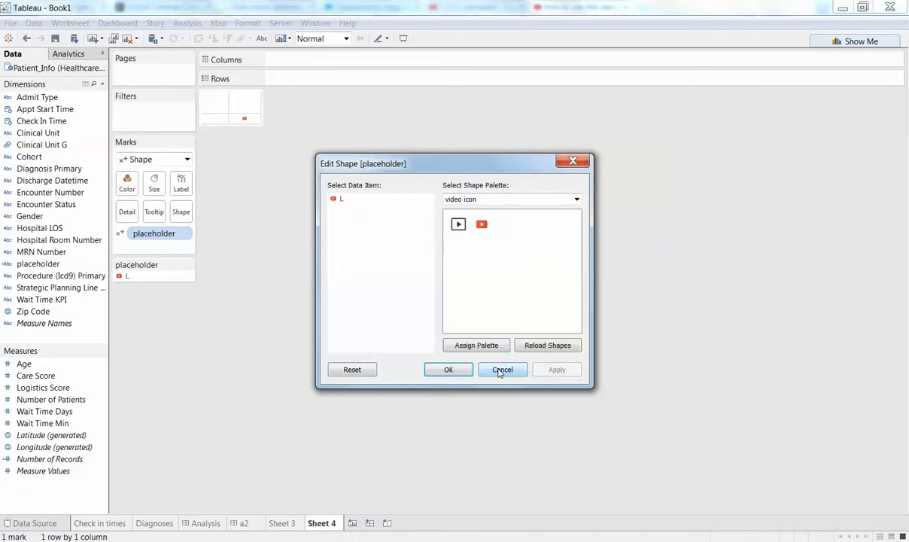
click(502, 369)
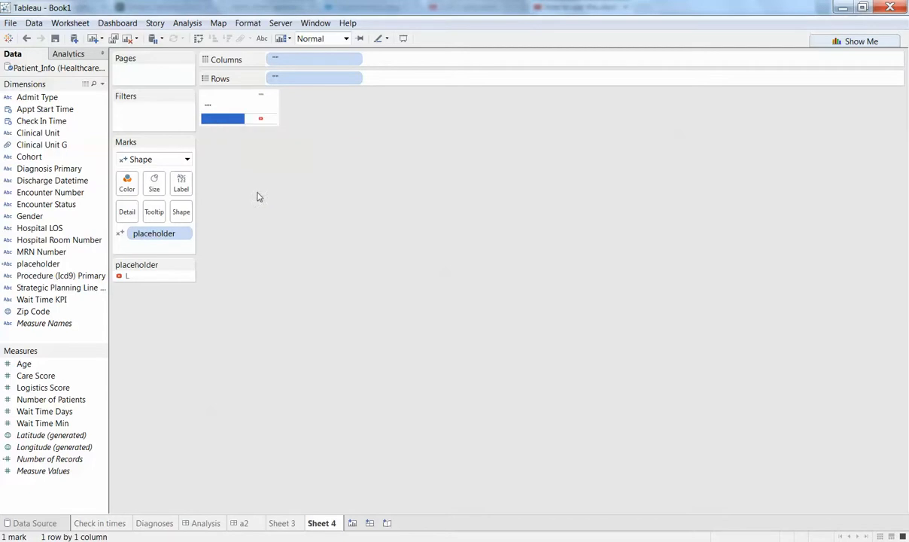
Hide headers, set Row Divider Pane to None, and rename Sheet 4 to Youtube
right_click(219, 96)
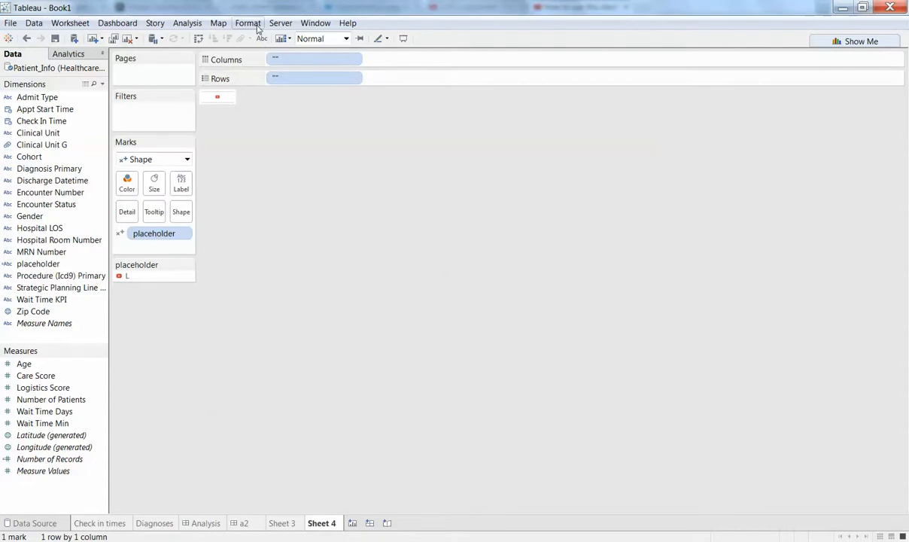
click(247, 23)
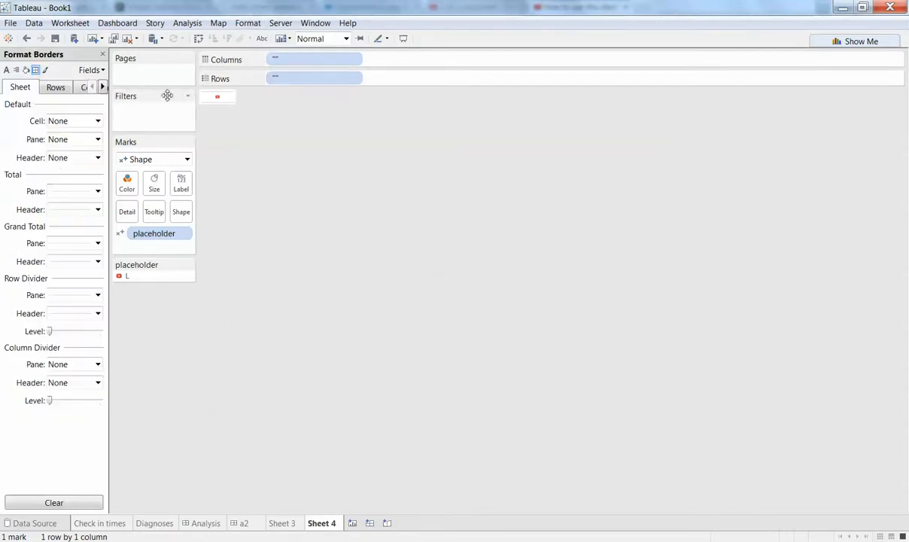
mouse_move(75, 301)
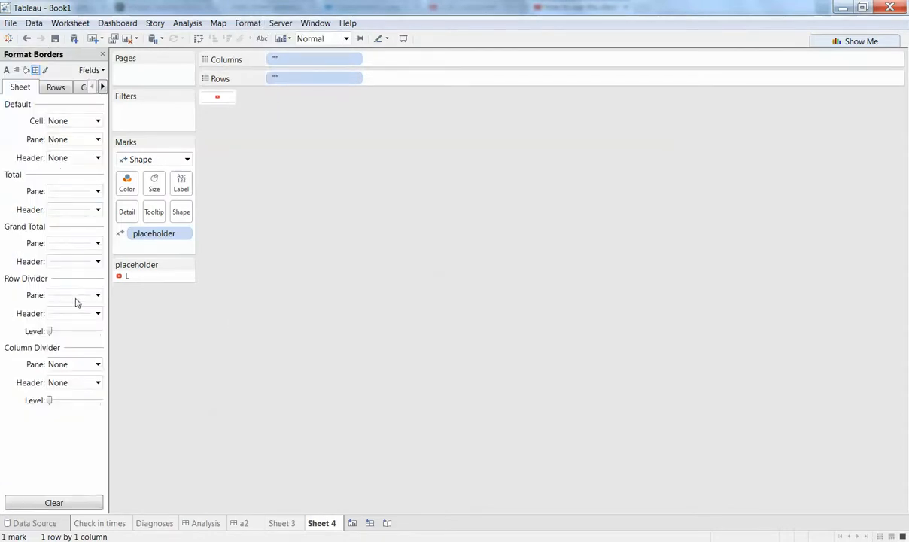
click(97, 294)
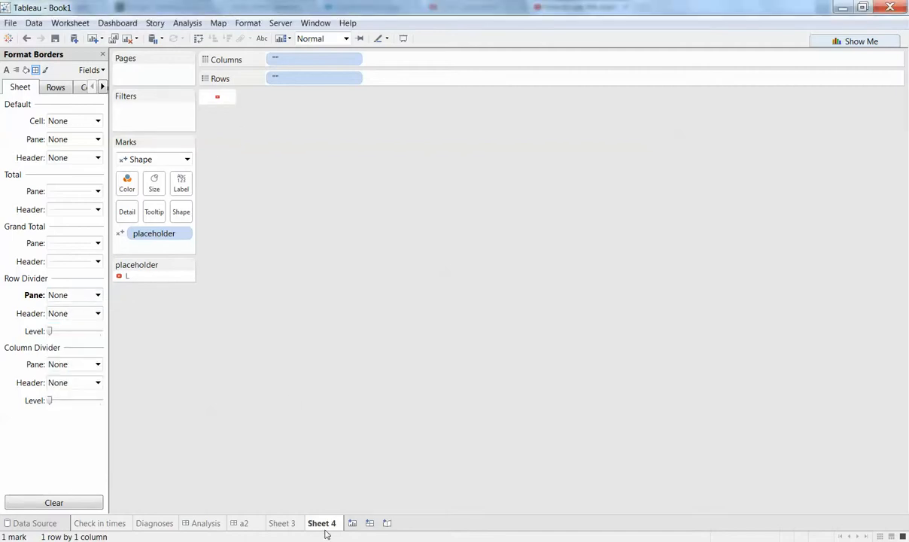
click(205, 523)
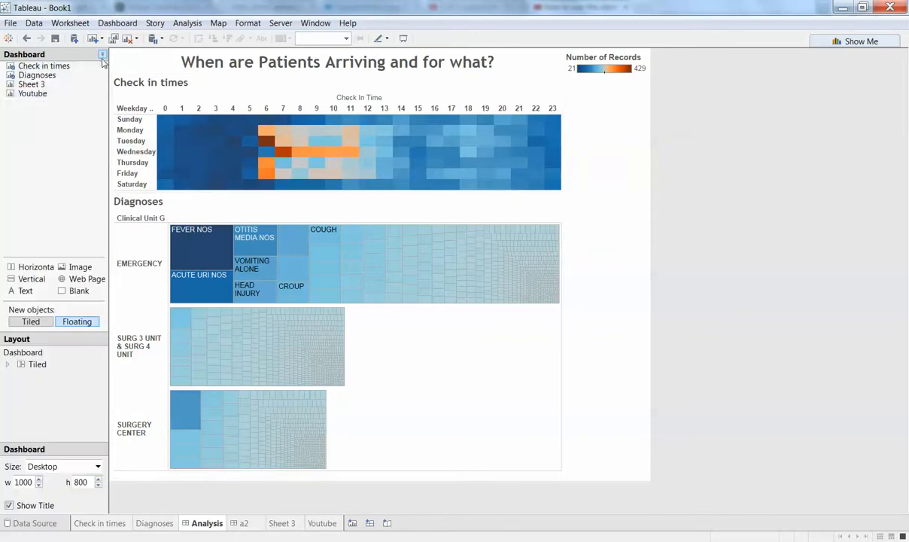
Size the floating Youtube object to 85×70 with Entire View fit, then reopen its worksheet
click(32, 92)
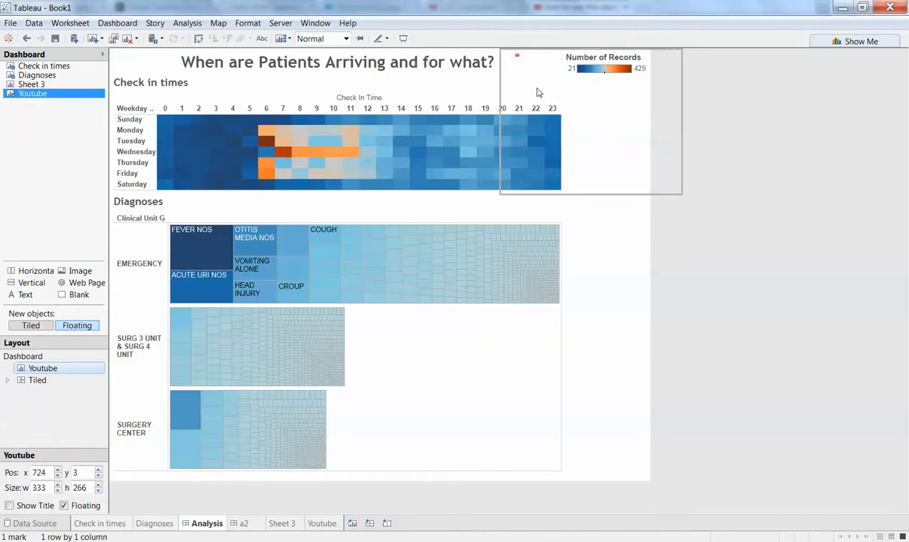
mouse_move(685, 196)
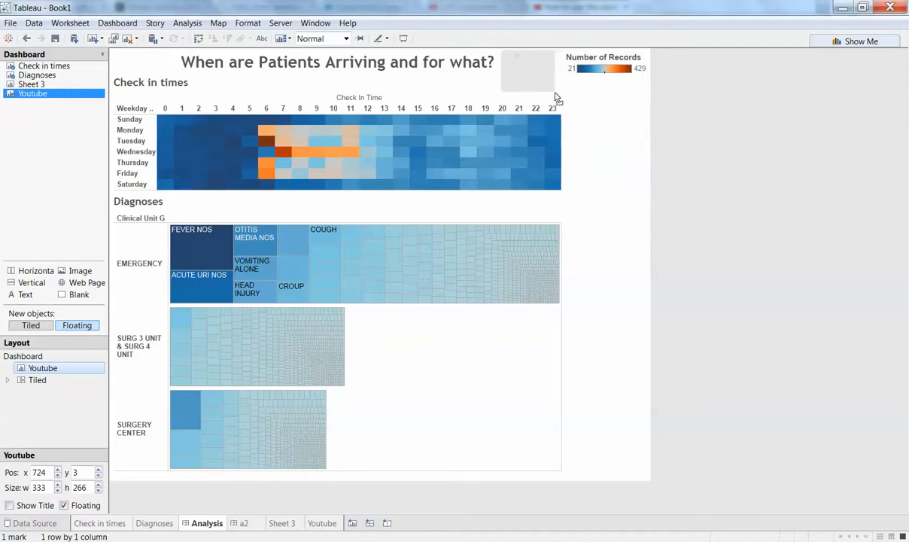
click(345, 38)
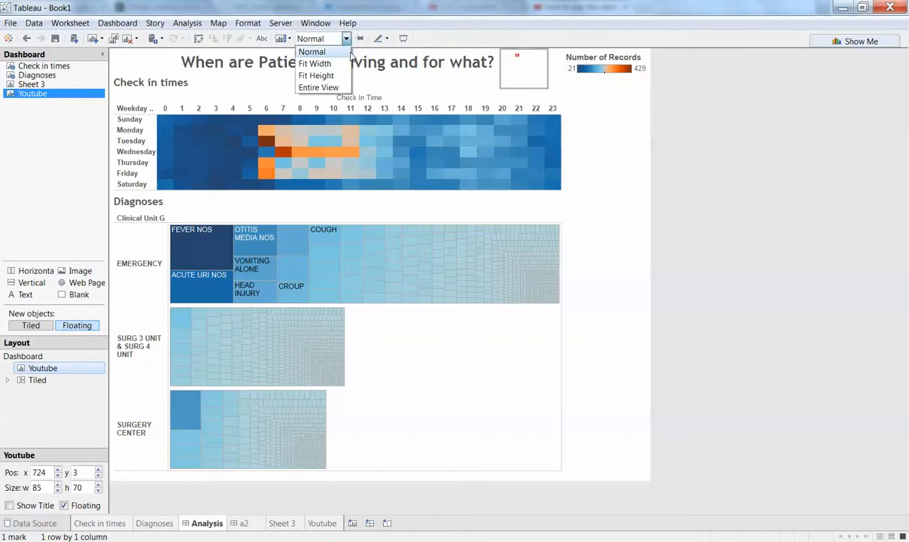
click(318, 88)
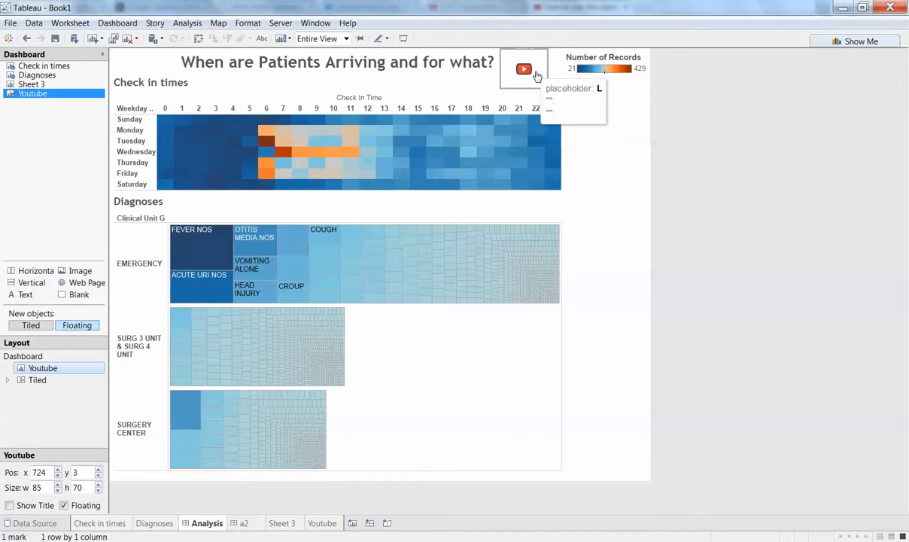
click(323, 523)
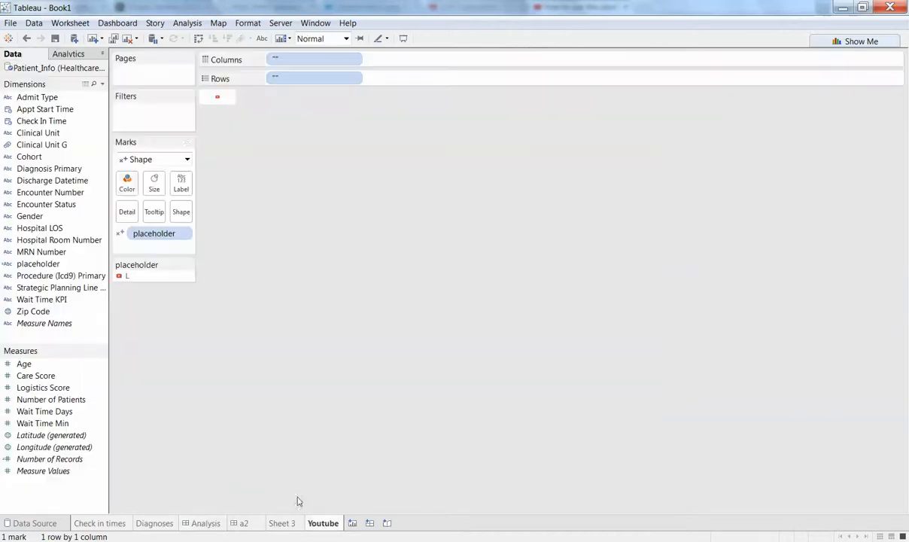
Set the icon tooltip to "click to see how to look at this dash." without command buttons
click(153, 211)
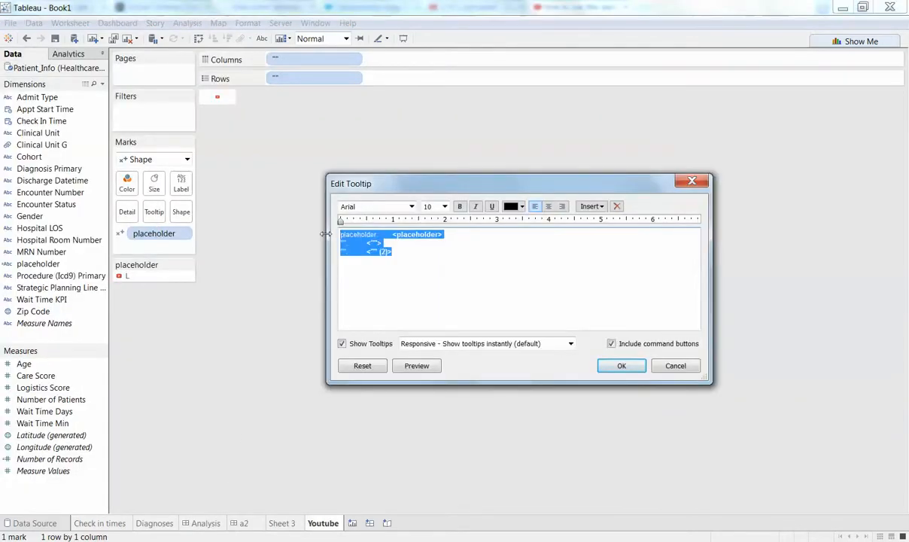
text(click to see)
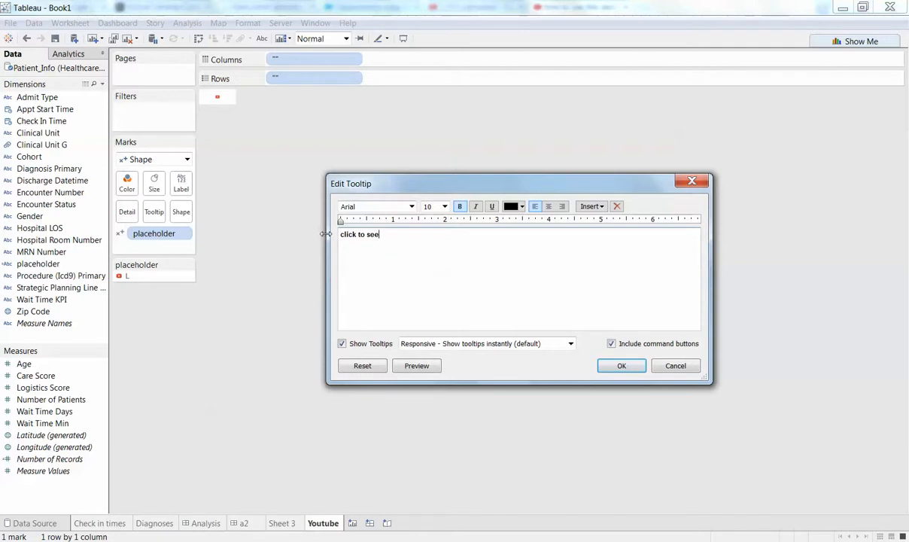
text(how to look at)
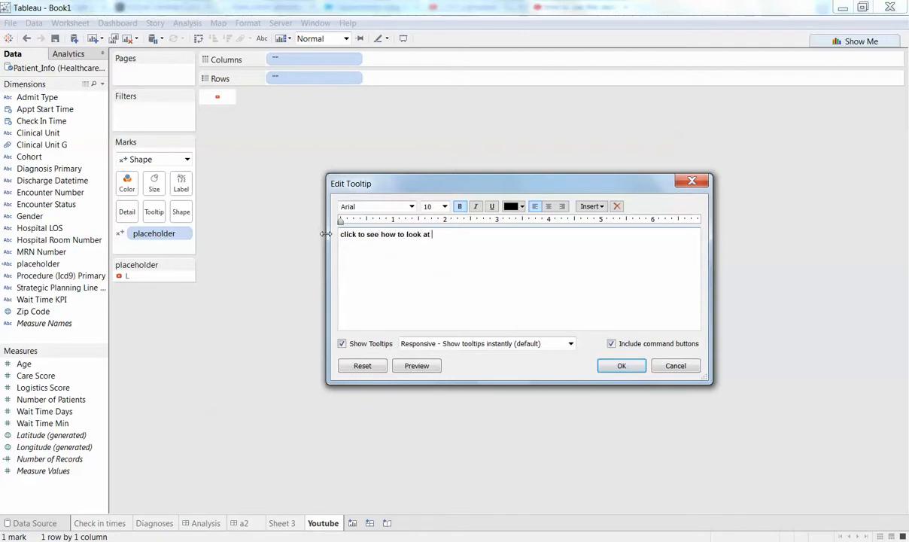
text(this dash.)
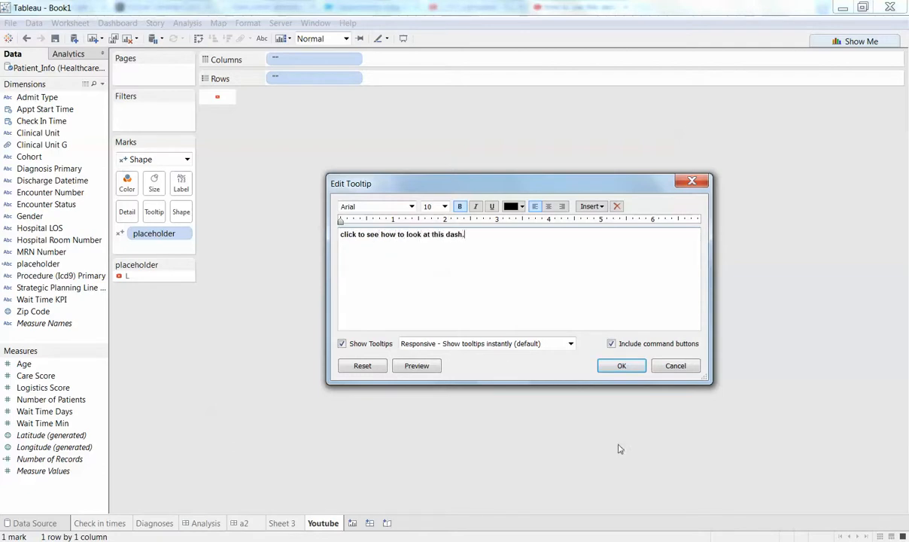
click(612, 343)
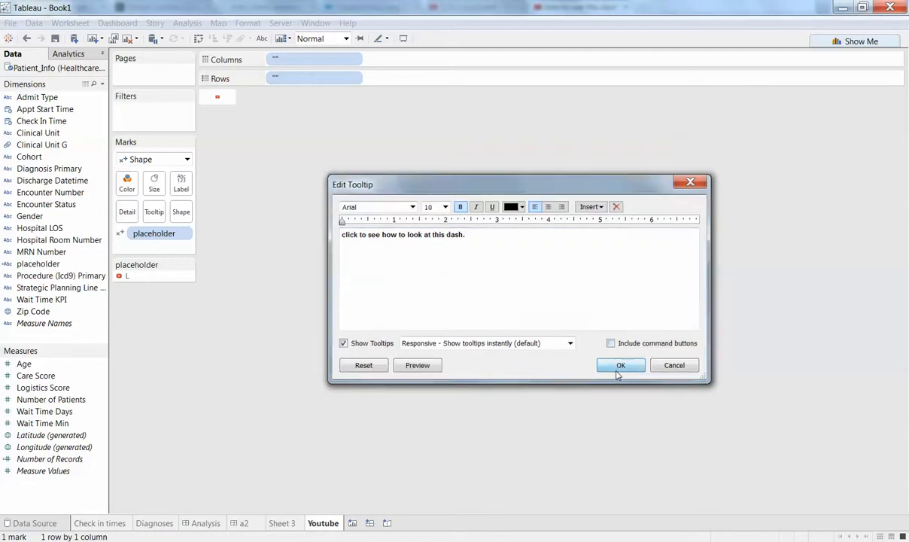
click(620, 365)
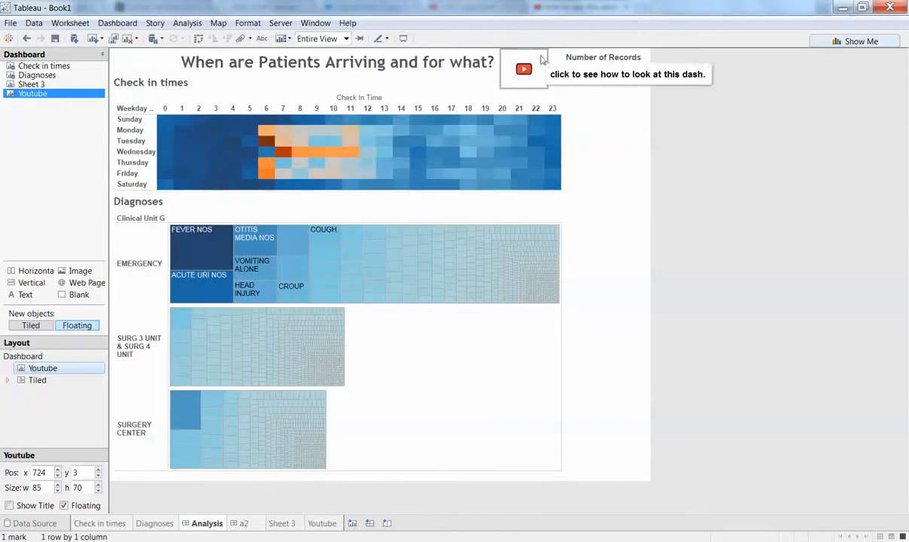
click(187, 23)
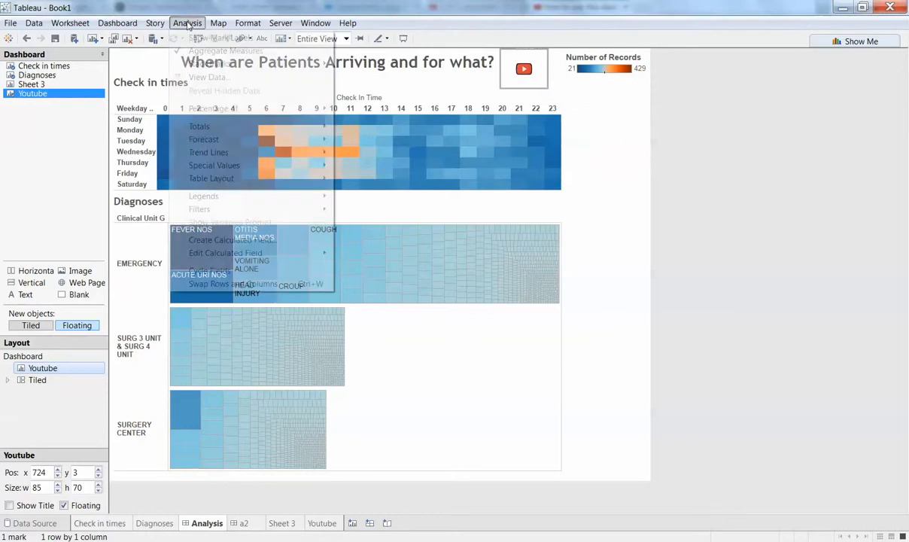
click(118, 23)
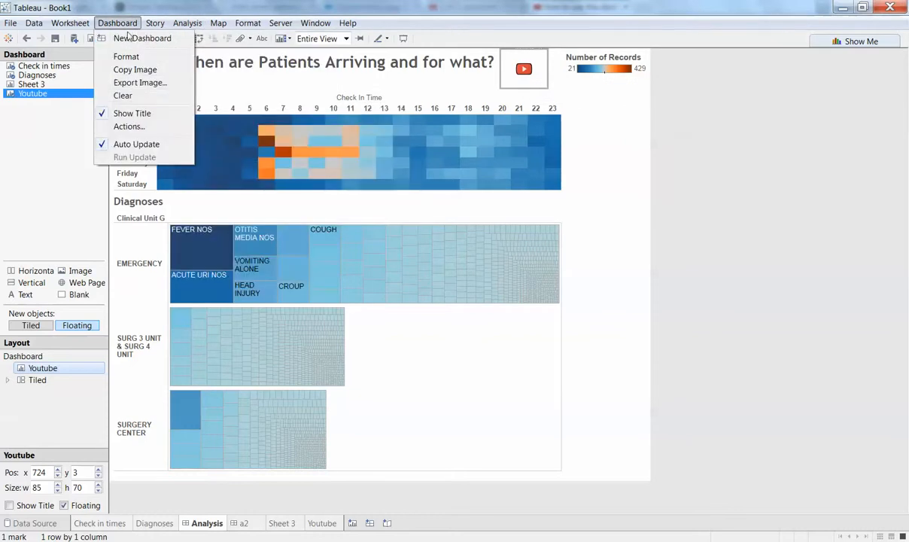
click(129, 126)
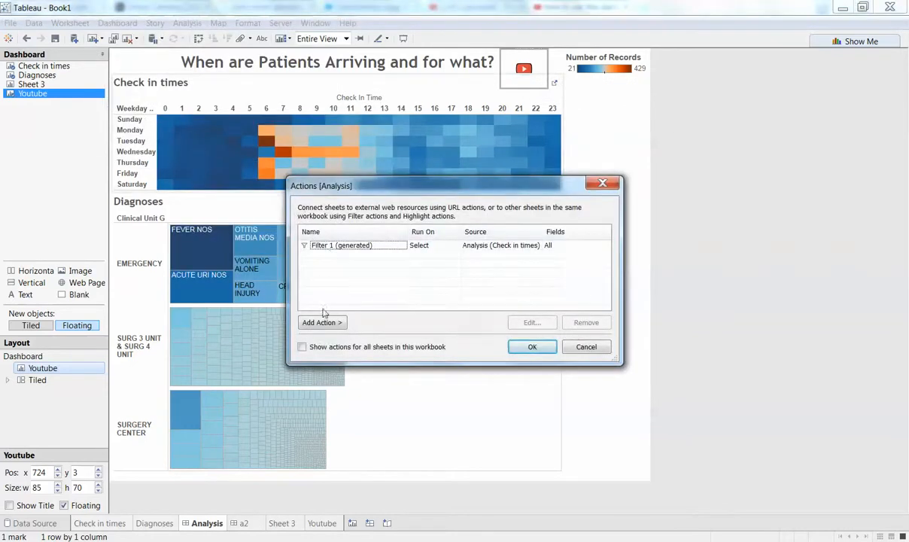
click(322, 323)
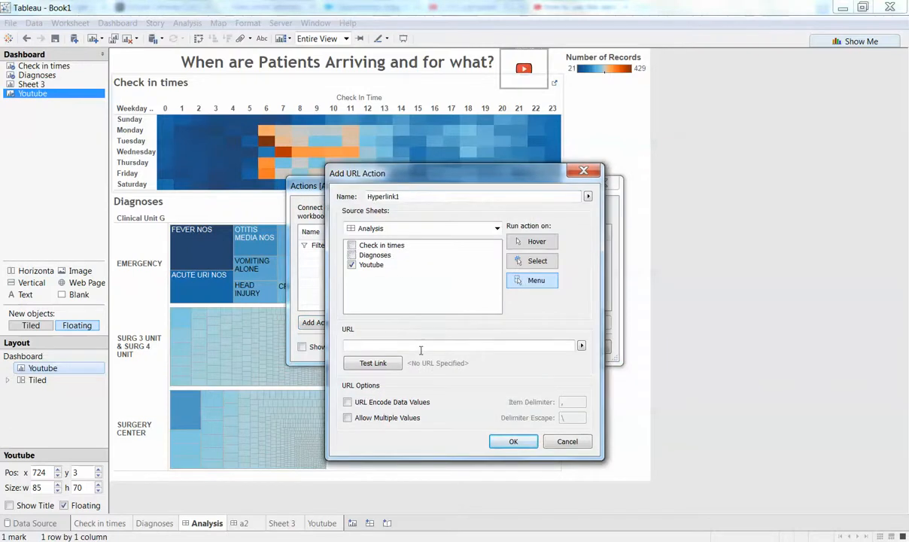
text(https://youtu.be/QgTXm-Keab4)
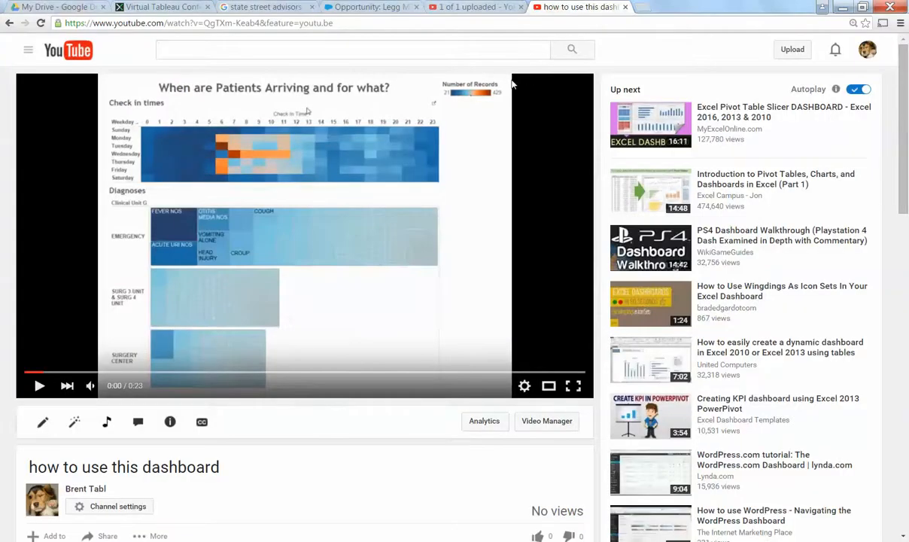
click(39, 385)
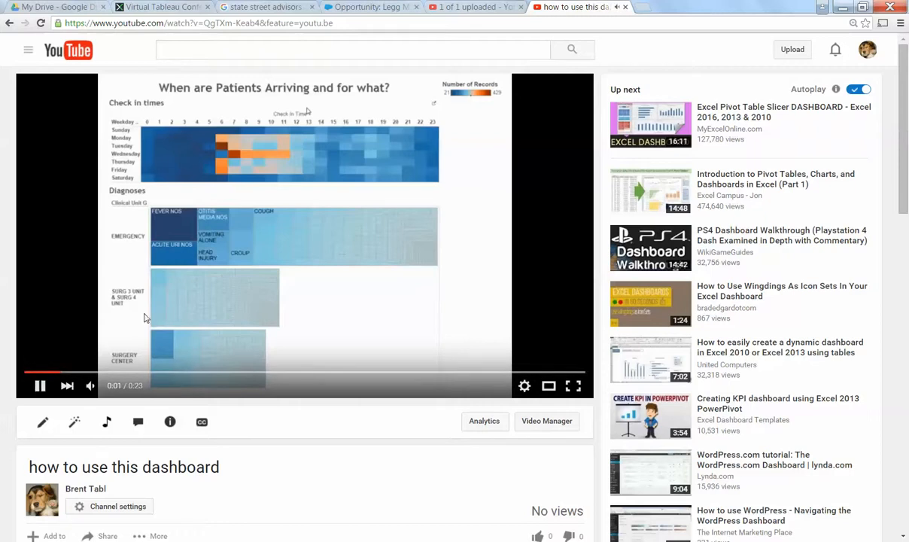